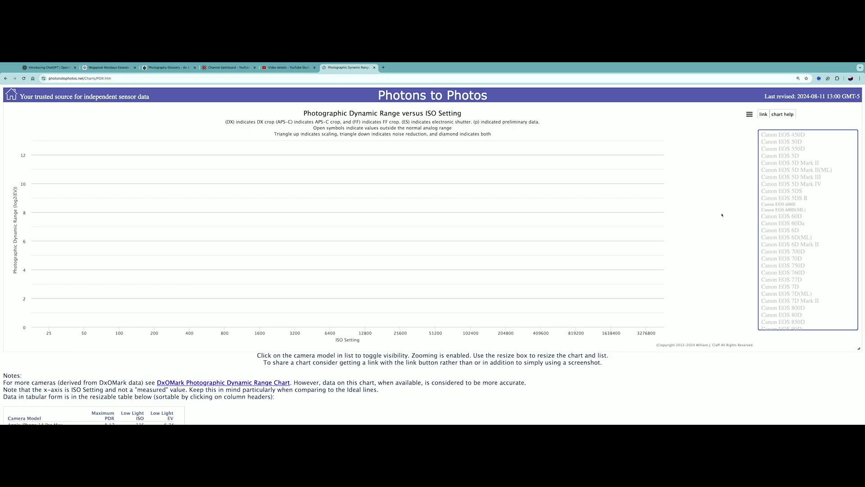
pyautogui.moveTo(722, 215)
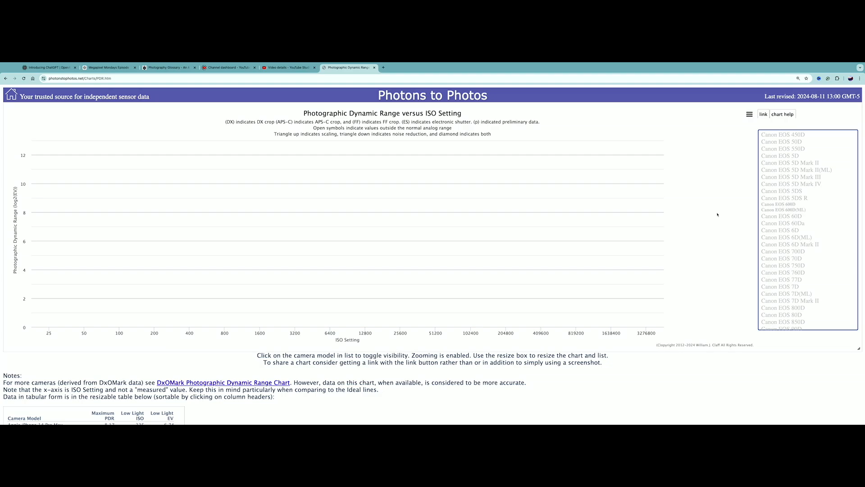
pyautogui.moveTo(735, 216)
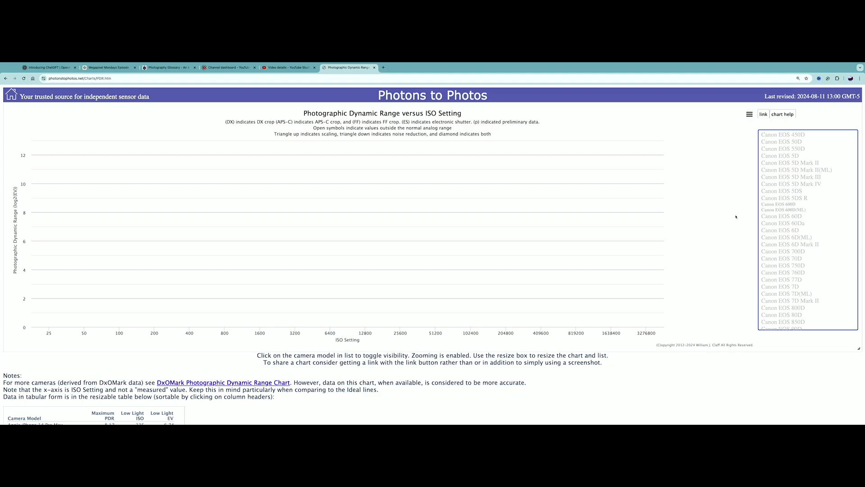
# Add the Nikon Z 6III dynamic range curve to the chart from the Nikon section of the camera list
pyautogui.scroll(-3)
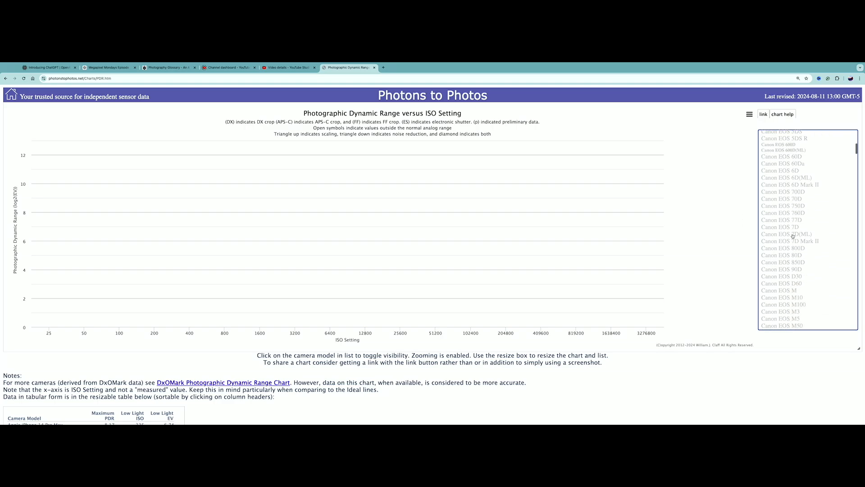
pyautogui.scroll(-3)
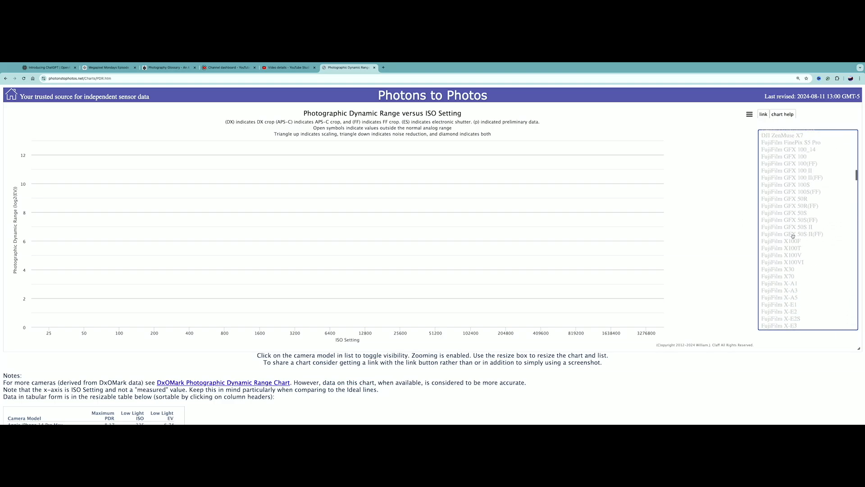
pyautogui.scroll(-3)
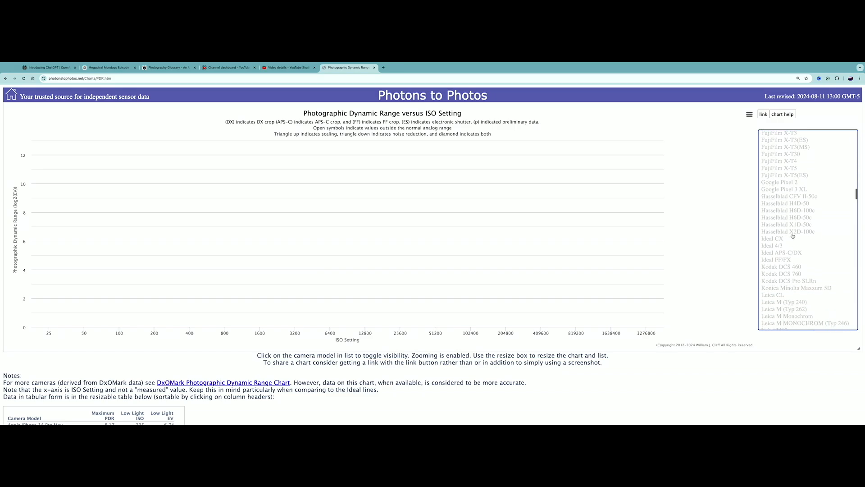
pyautogui.scroll(-3)
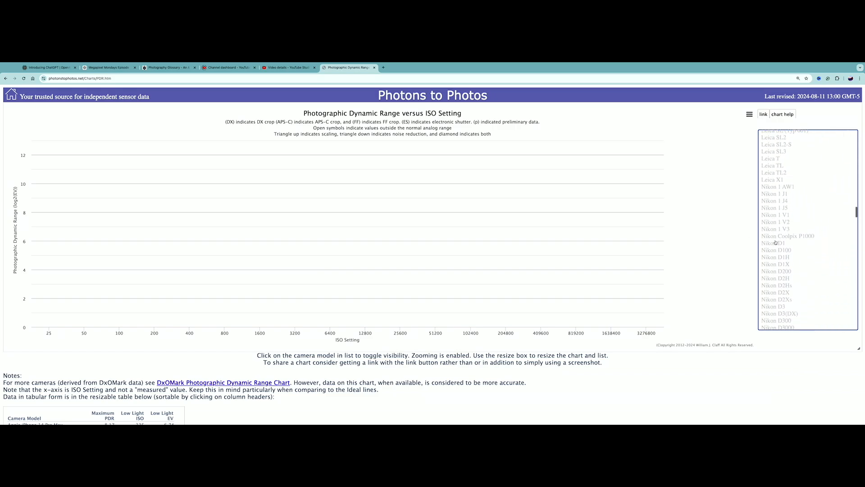
pyautogui.scroll(-3)
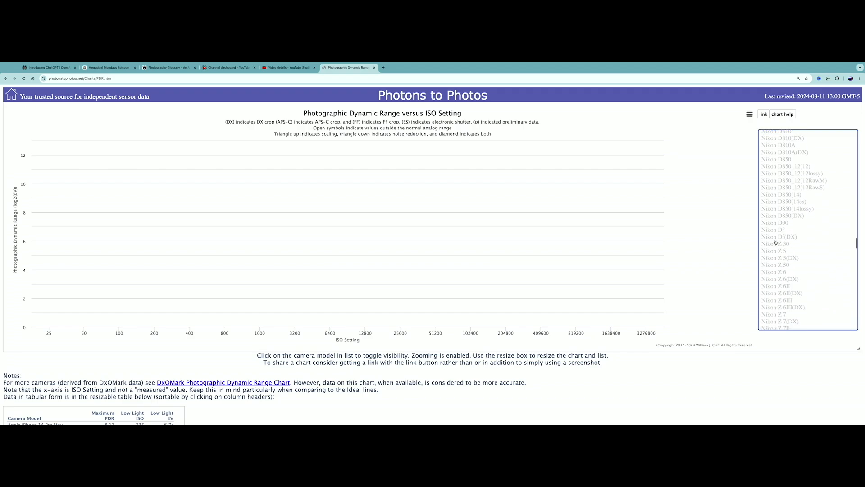
pyautogui.scroll(-3)
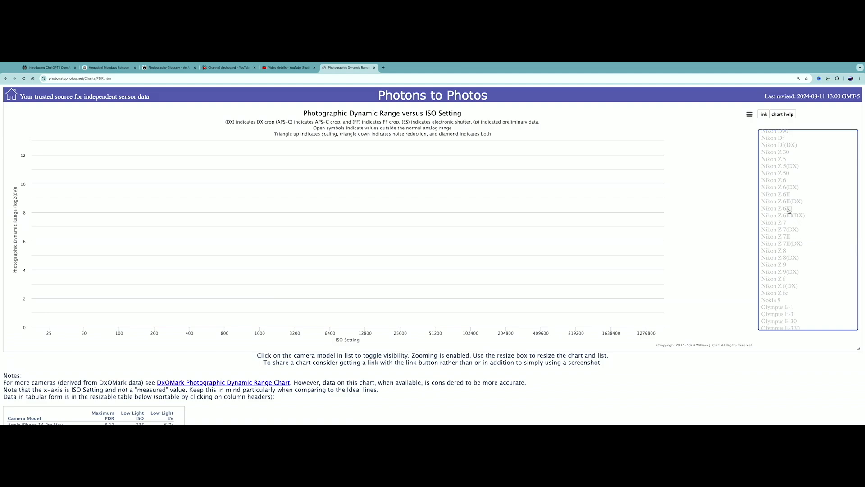
pyautogui.click(775, 208)
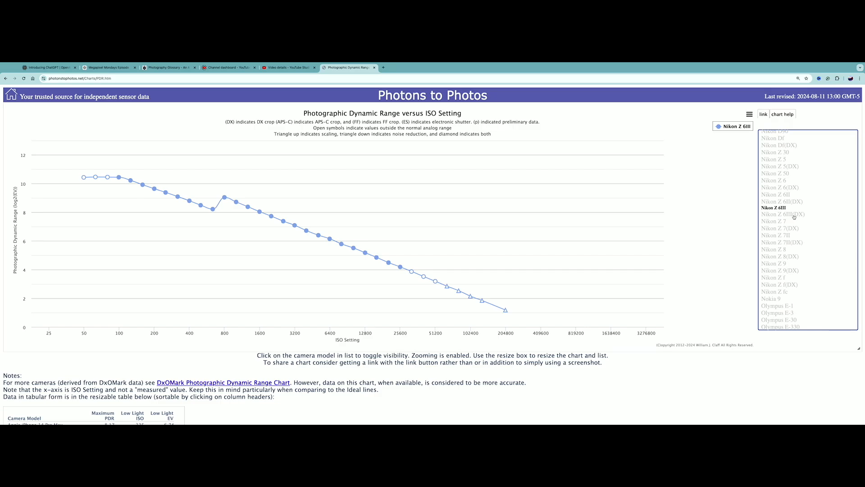
pyautogui.moveTo(793, 218)
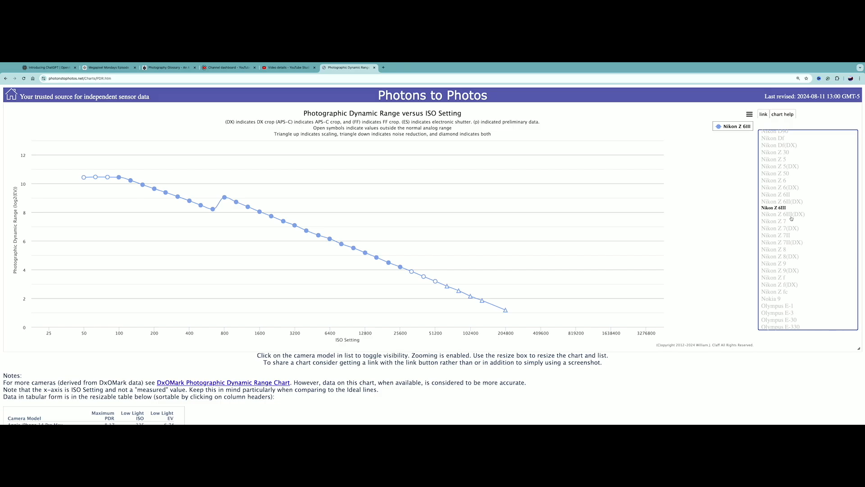
pyautogui.moveTo(749, 199)
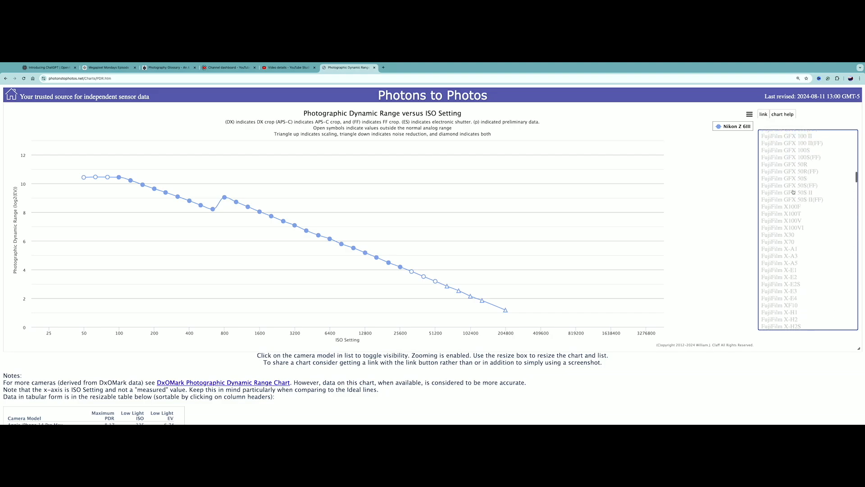
# Add the Canon EOS R5 Mark II curve alongside the Nikon Z 6III
pyautogui.scroll(-3)
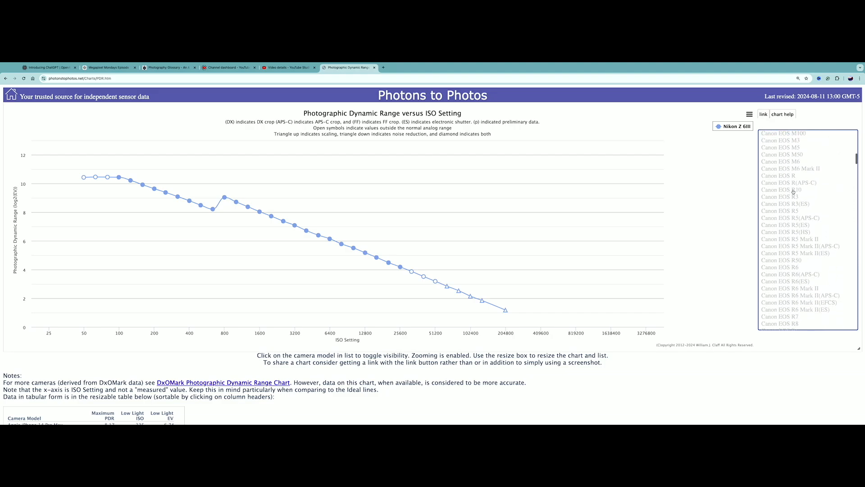
pyautogui.scroll(-3)
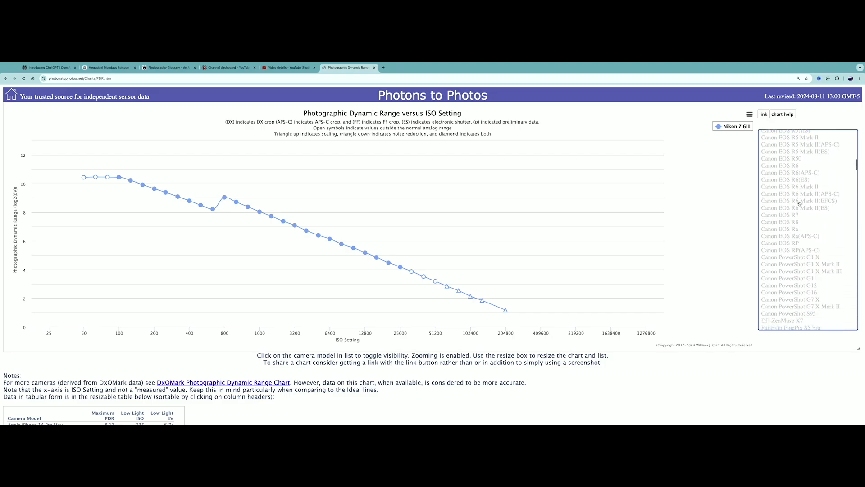
pyautogui.scroll(-3)
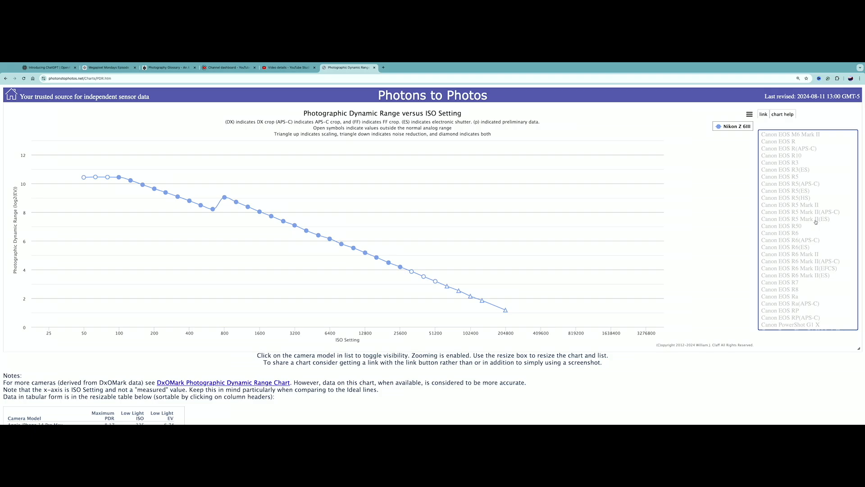
pyautogui.moveTo(805, 207)
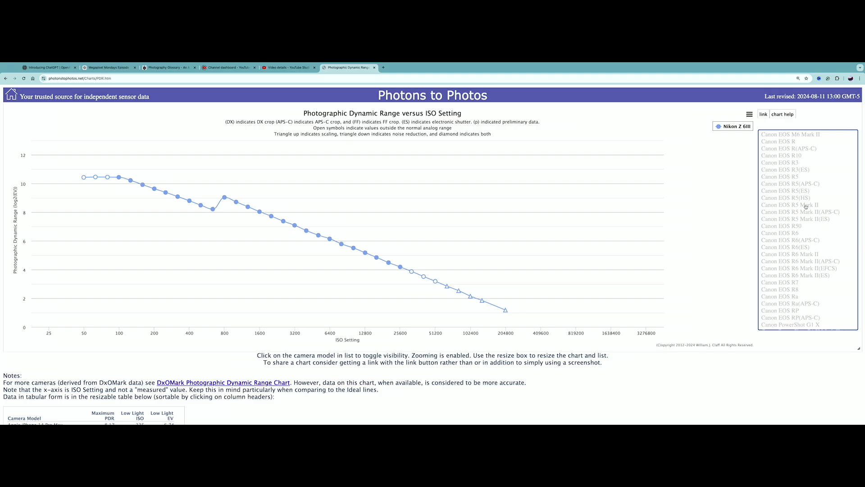
pyautogui.click(790, 205)
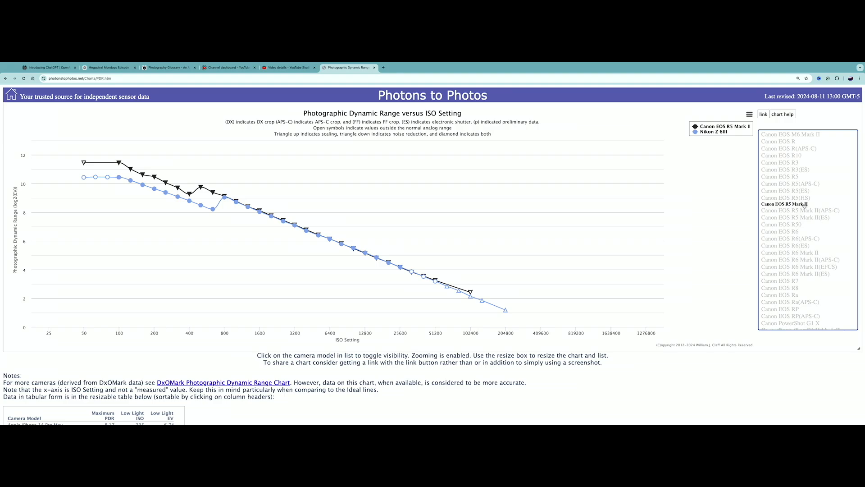
pyautogui.moveTo(513, 205)
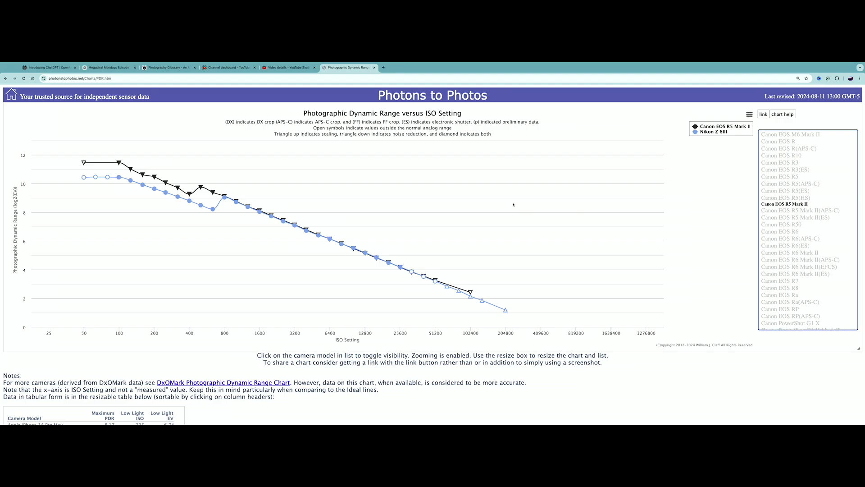
pyautogui.moveTo(210, 208)
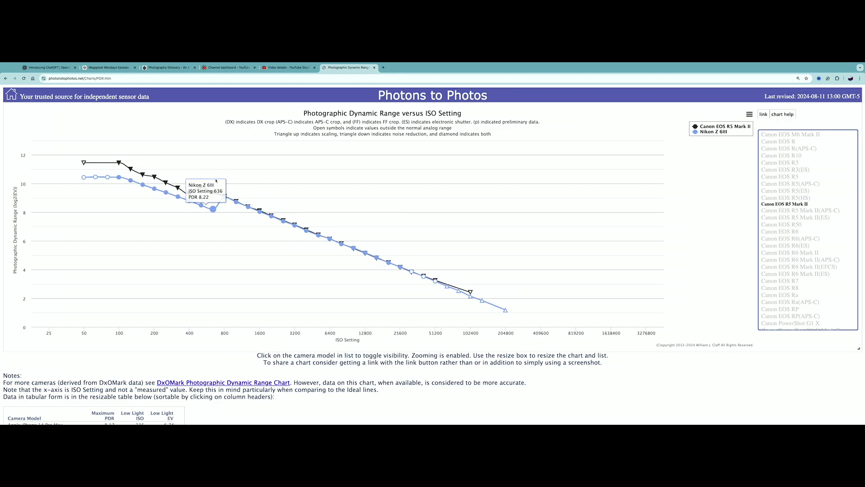
# Scroll the camera list toward the Canon EOS R5 Mark II(ES) entry
pyautogui.scroll(-3)
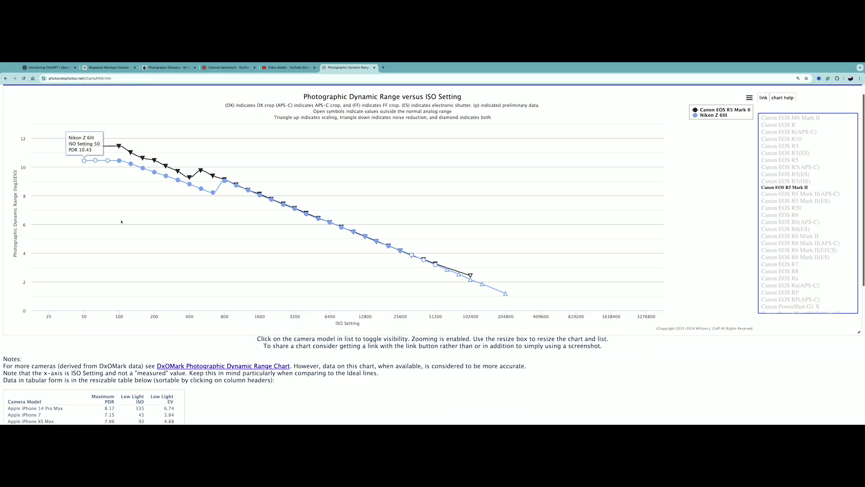
pyautogui.moveTo(119, 161)
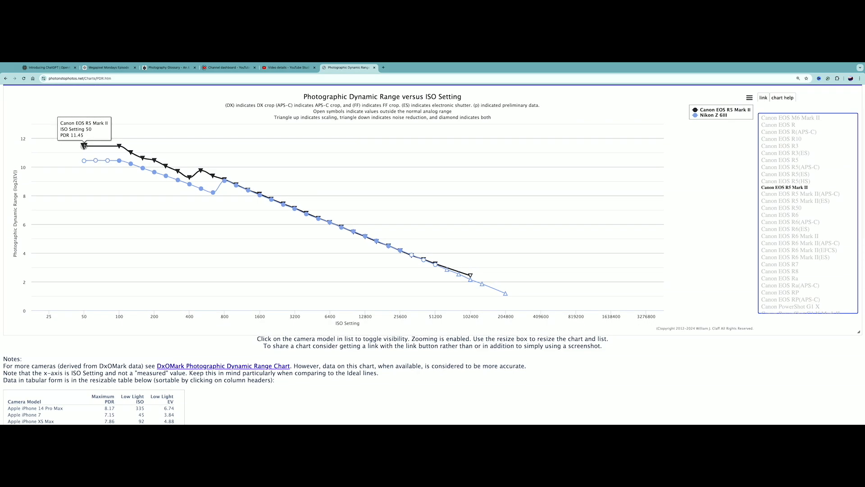
pyautogui.moveTo(83, 161)
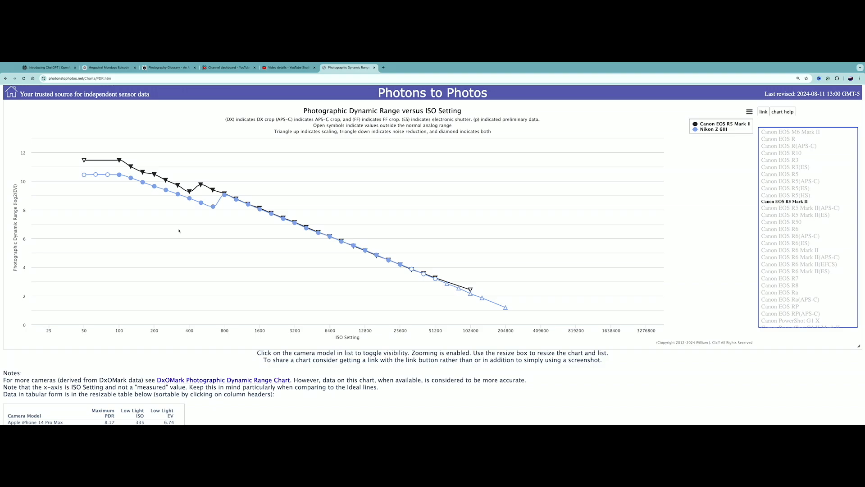
pyautogui.moveTo(240, 233)
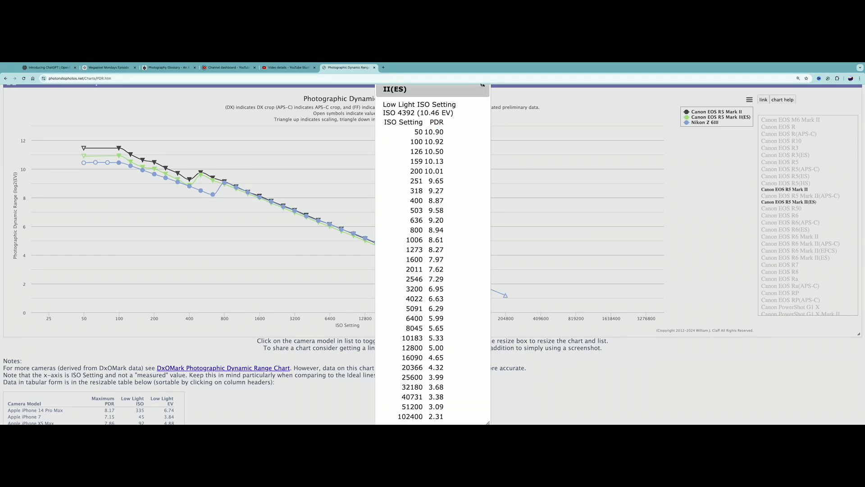
# View the Nikon Z 6III ISO-by-PDR values table, then dismiss it
pyautogui.click(483, 86)
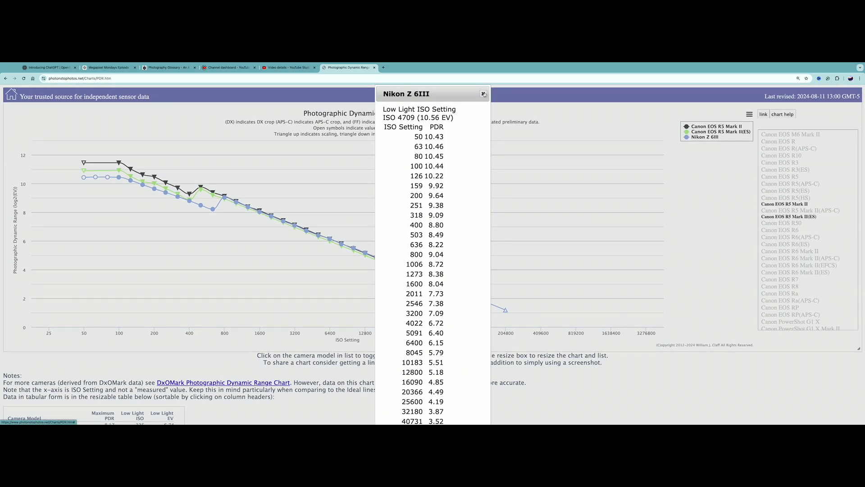
pyautogui.click(484, 94)
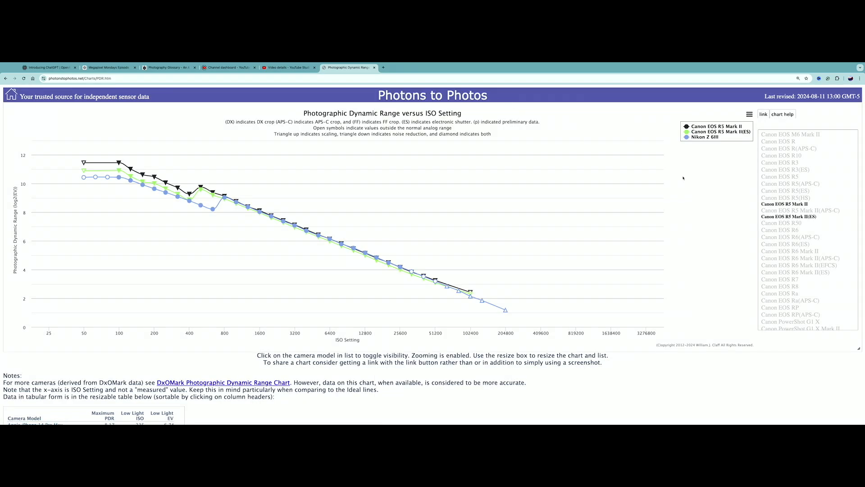
pyautogui.moveTo(813, 228)
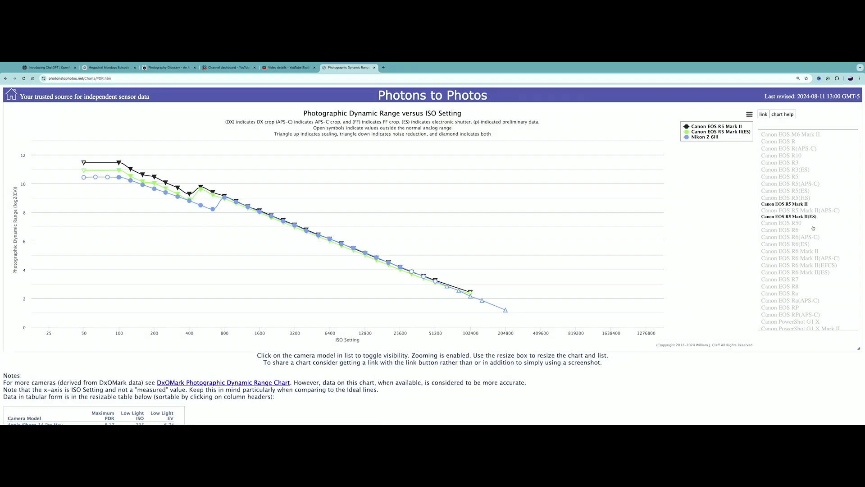
# Add the Nikon Z 8 as a fourth curve from the Nikon section of the list
pyautogui.scroll(-3)
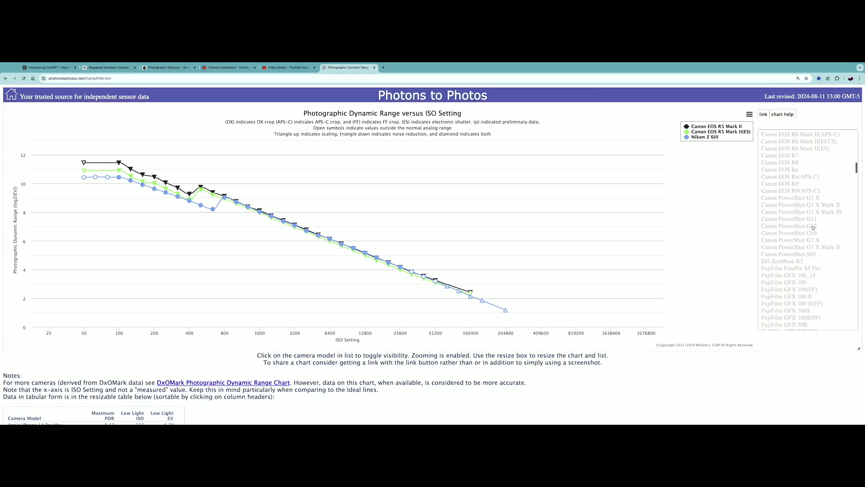
pyautogui.scroll(-3)
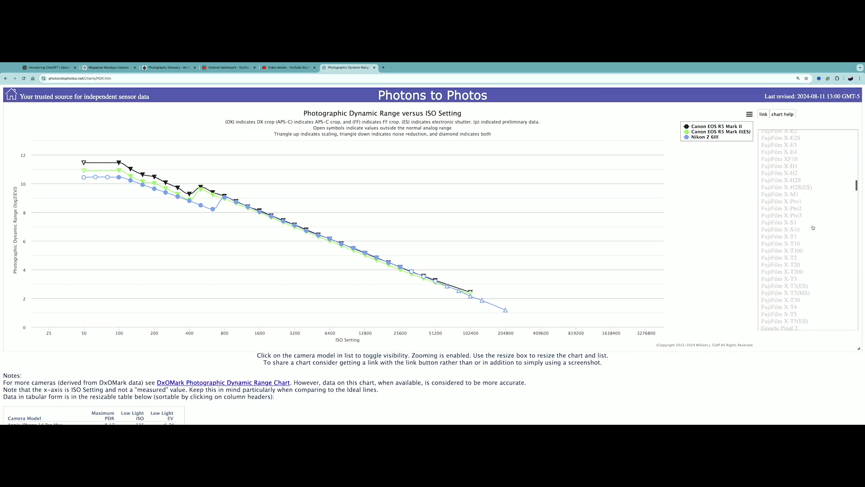
pyautogui.scroll(-3)
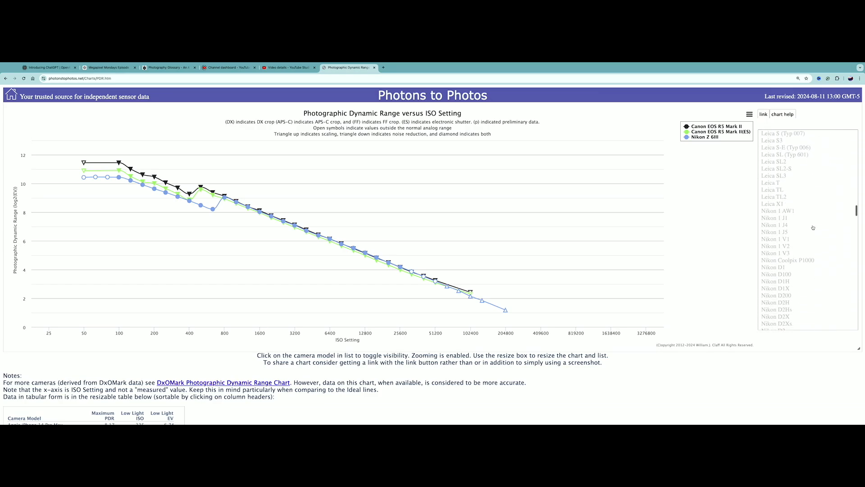
pyautogui.scroll(-3)
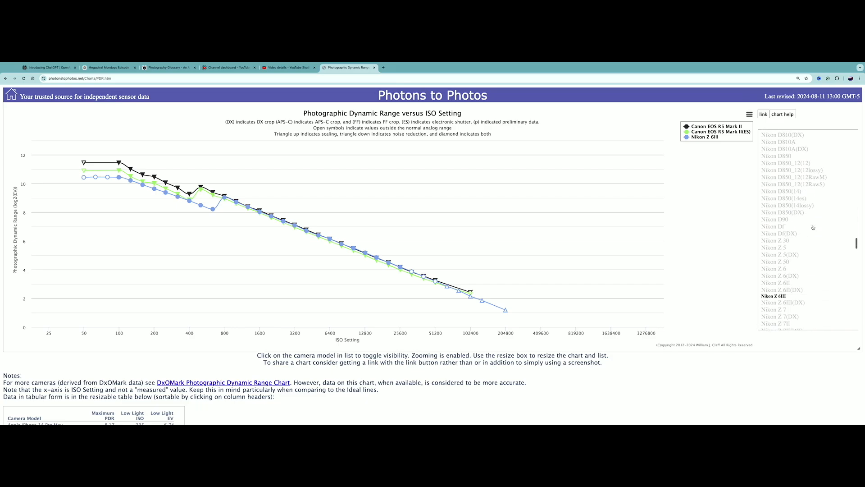
pyautogui.scroll(-3)
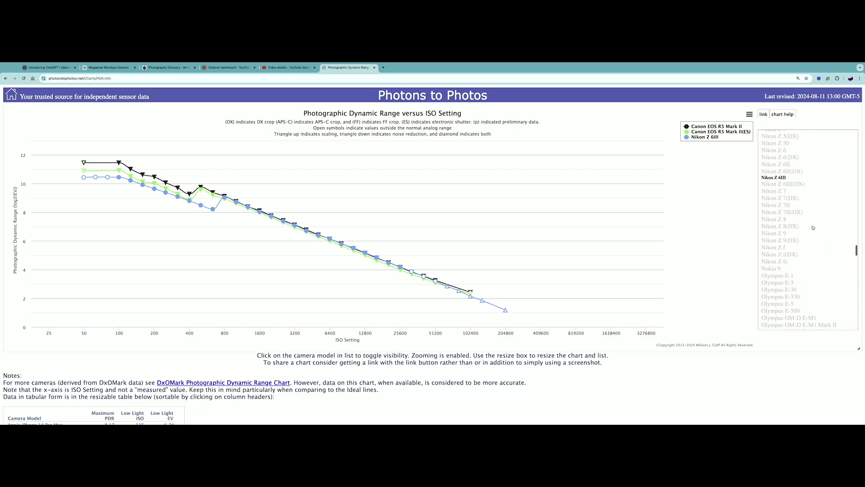
pyautogui.scroll(-3)
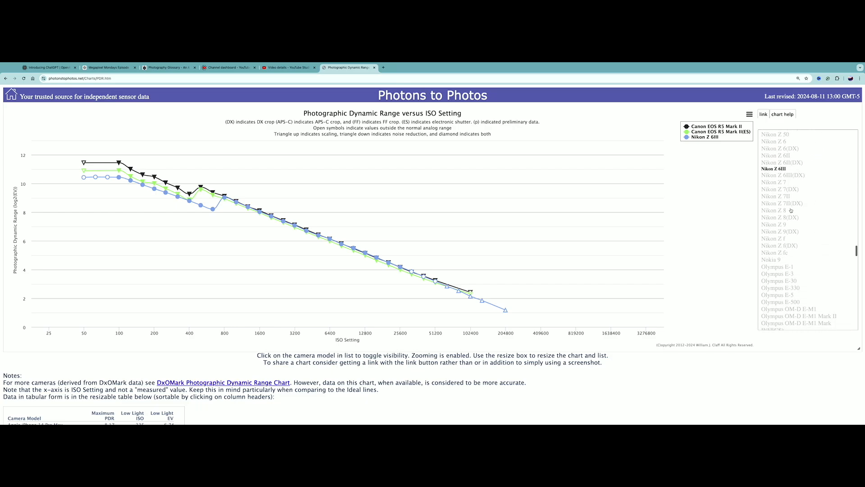
pyautogui.click(773, 210)
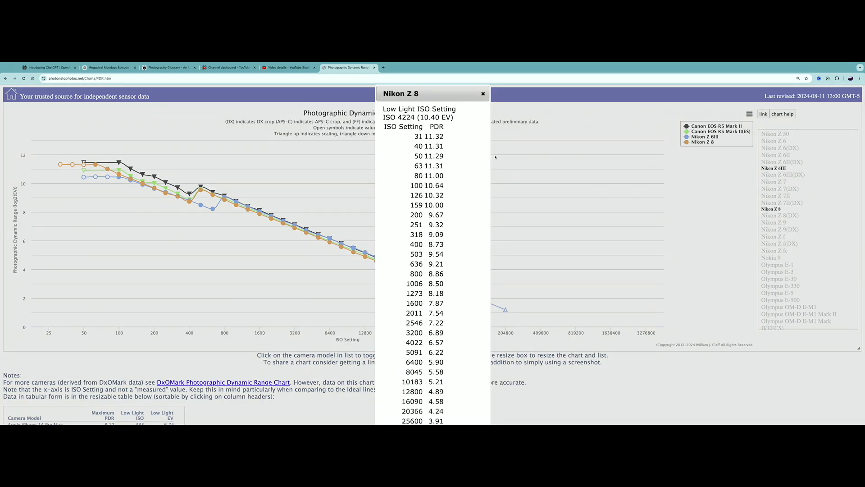
pyautogui.moveTo(467, 153)
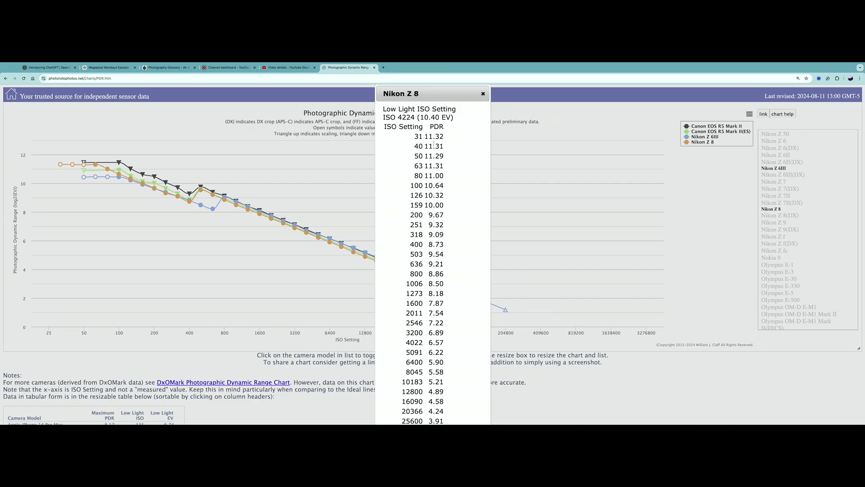
pyautogui.moveTo(445, 147)
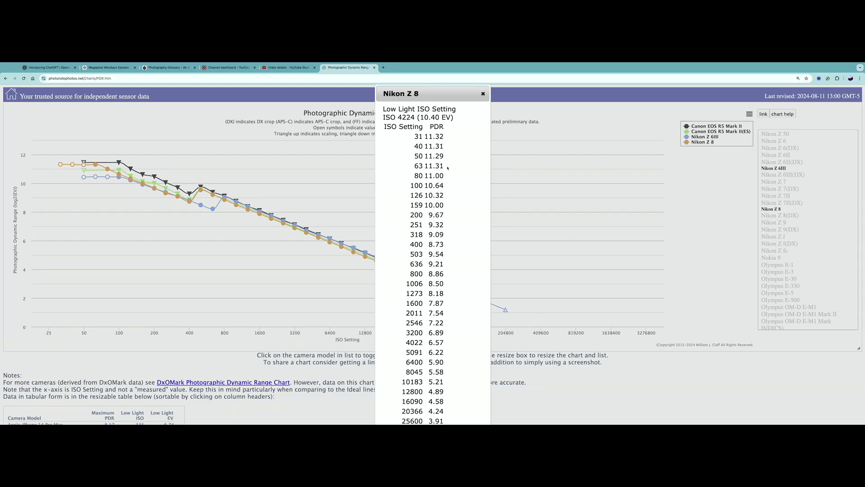
pyautogui.moveTo(446, 170)
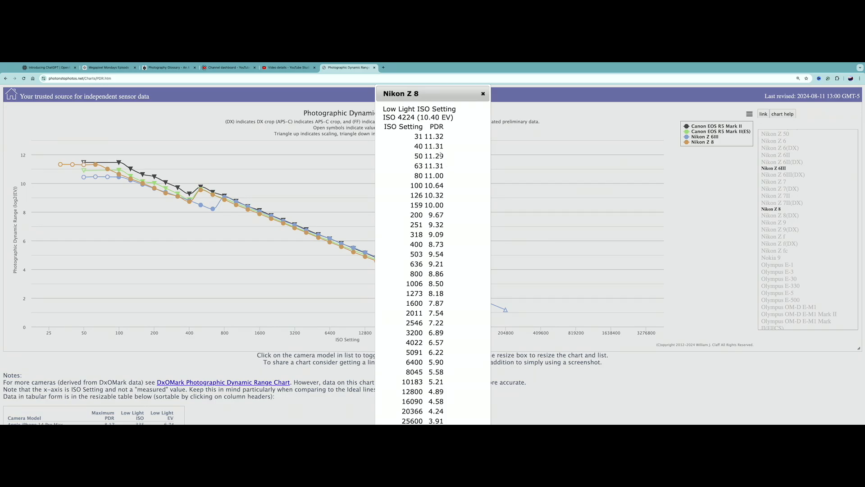
pyautogui.moveTo(448, 155)
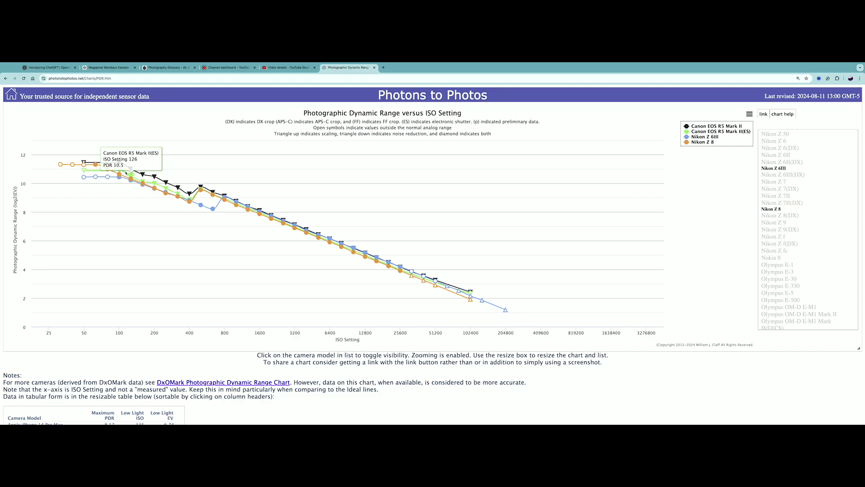
pyautogui.moveTo(82, 165)
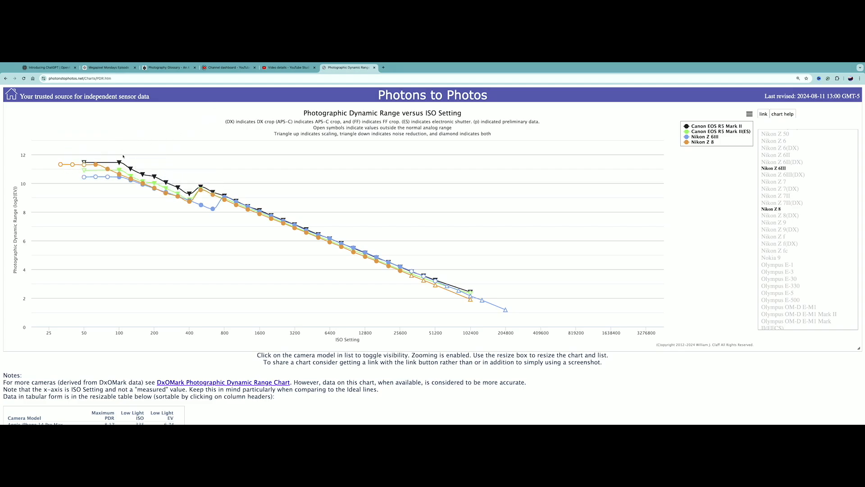
pyautogui.moveTo(123, 156)
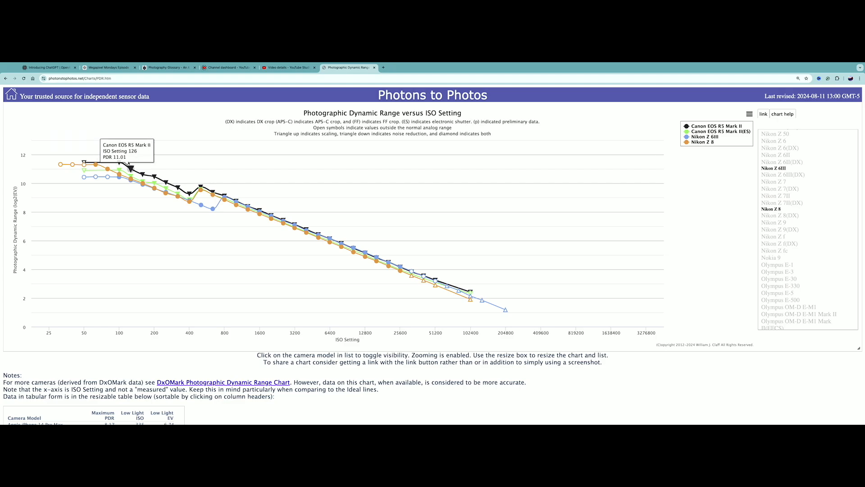
pyautogui.moveTo(192, 190)
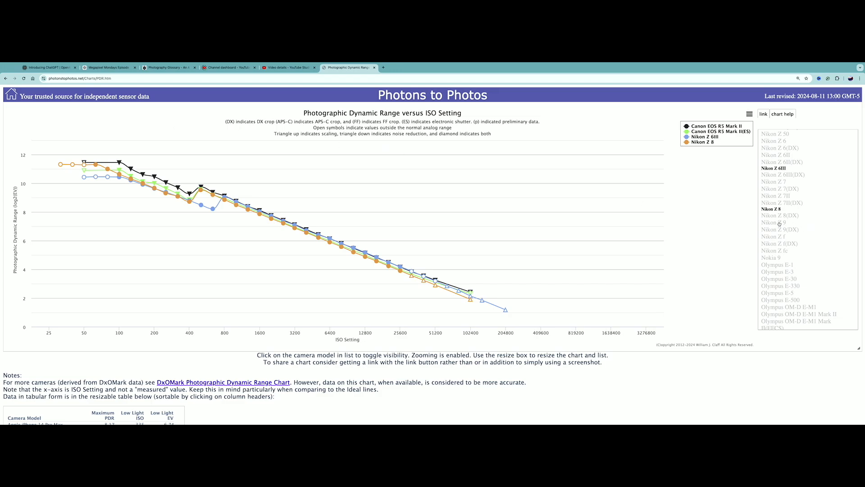
pyautogui.click(775, 221)
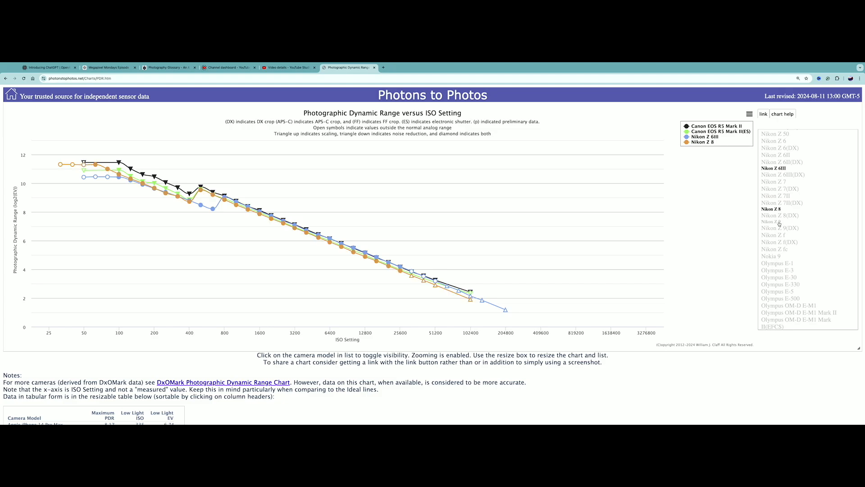
pyautogui.click(771, 220)
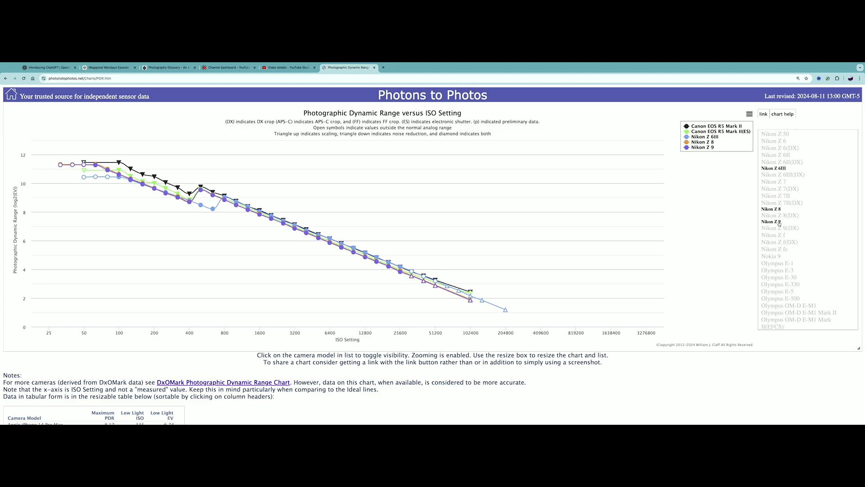
pyautogui.click(771, 222)
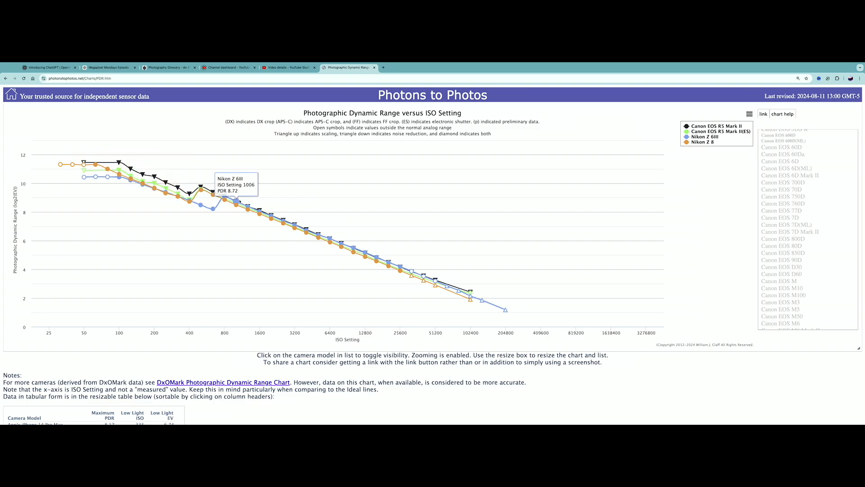
pyautogui.moveTo(421, 282)
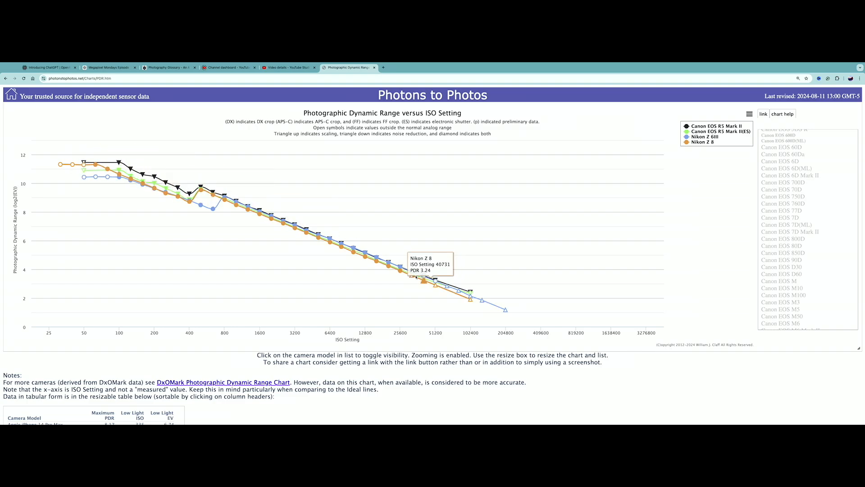
pyautogui.moveTo(503, 310)
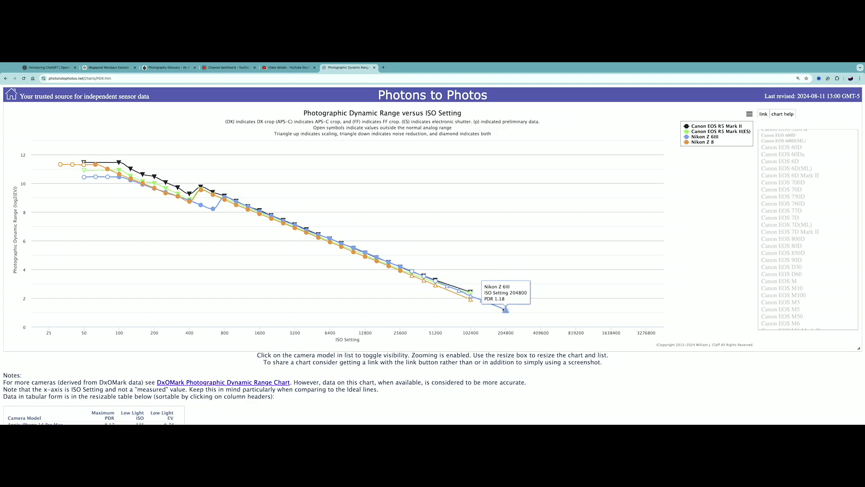
pyautogui.moveTo(532, 219)
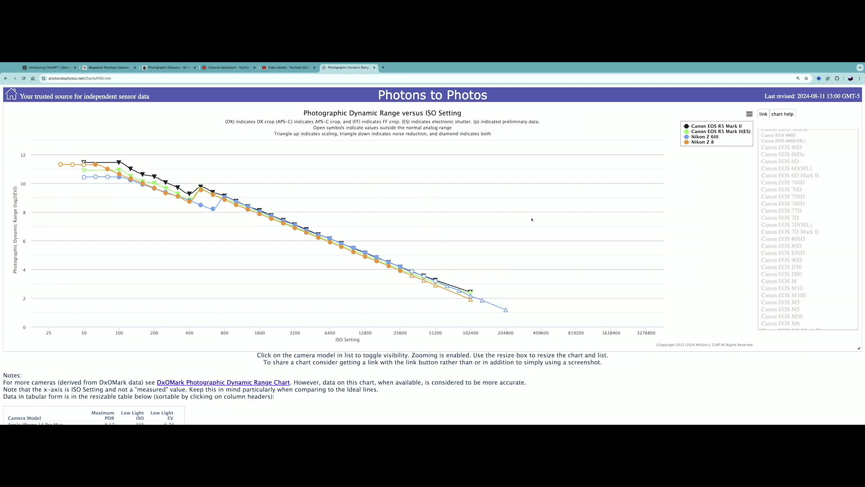
pyautogui.moveTo(815, 255)
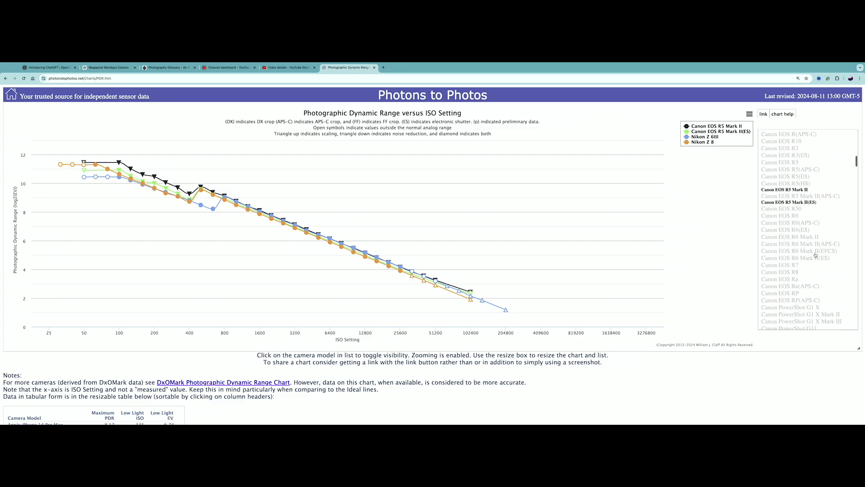
pyautogui.scroll(-3)
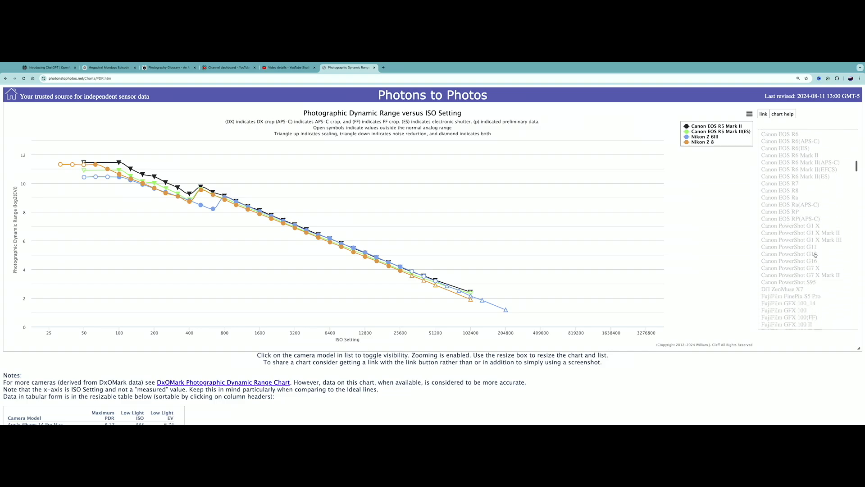
pyautogui.scroll(-3)
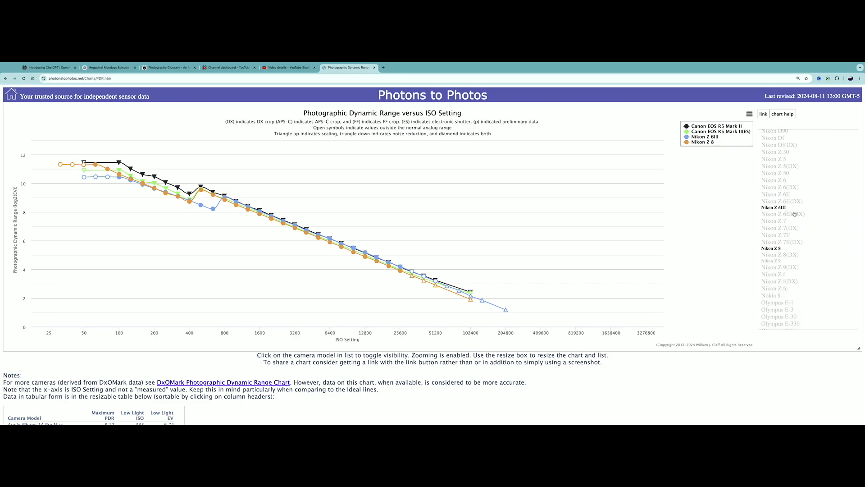
pyautogui.click(780, 214)
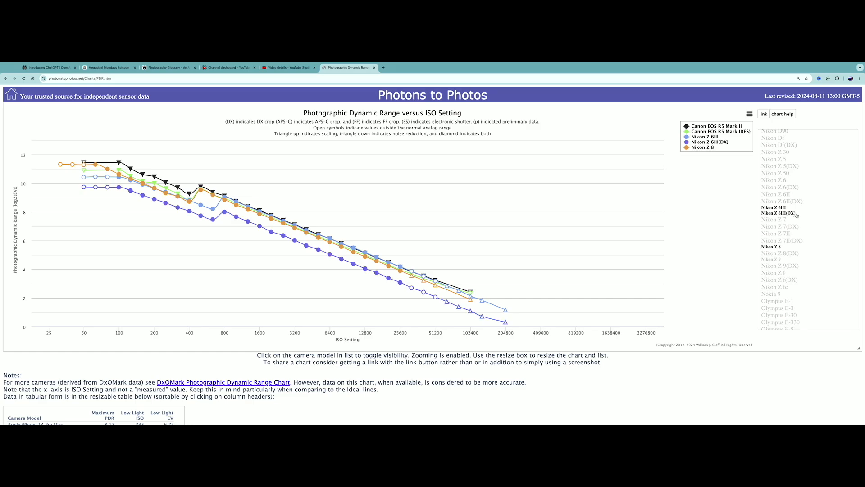
pyautogui.moveTo(414, 288)
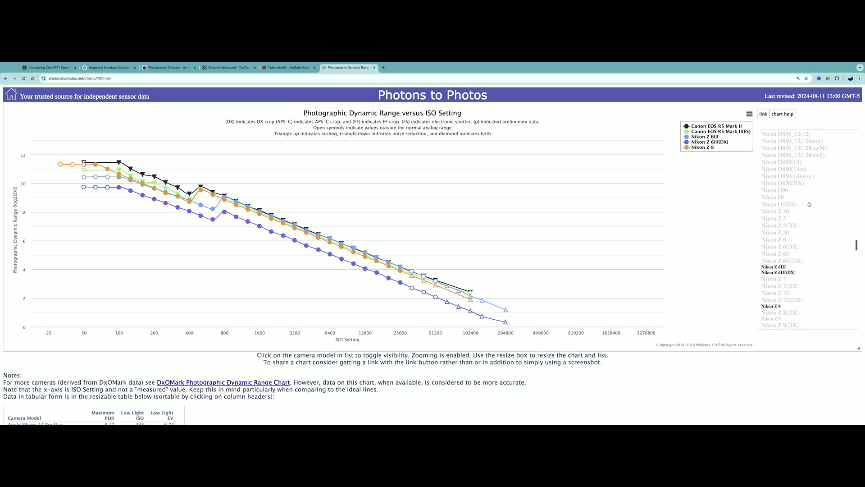
pyautogui.scroll(-3)
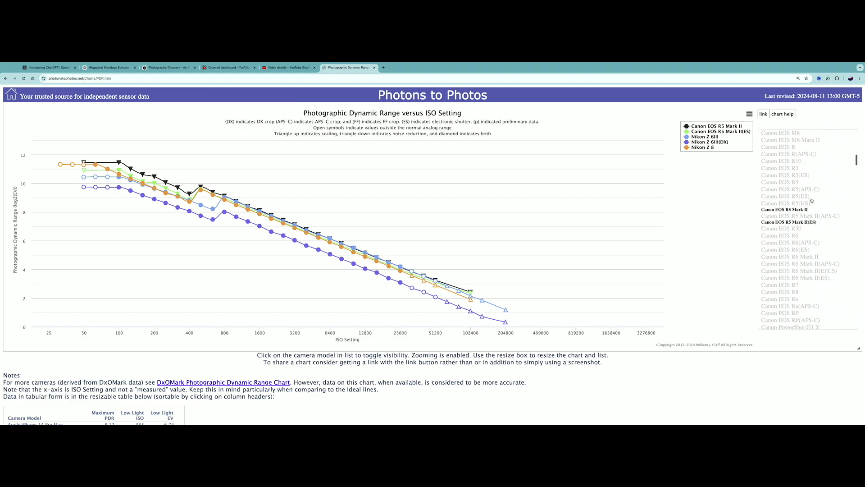
pyautogui.moveTo(822, 219)
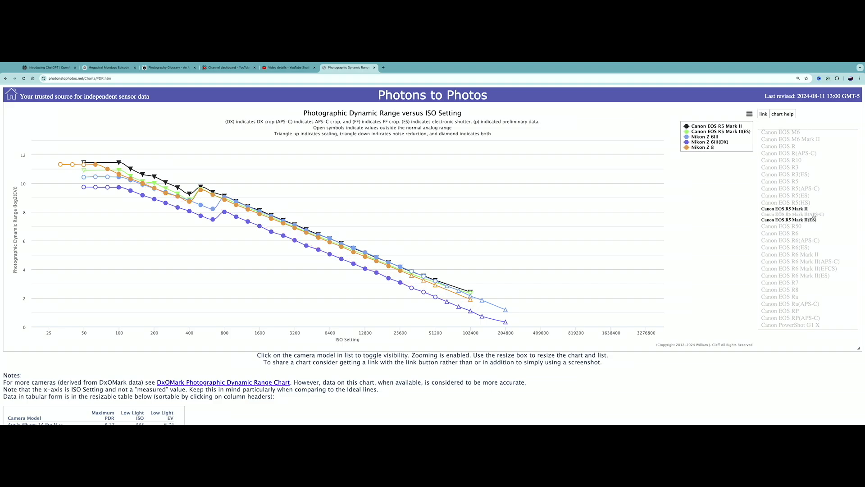
pyautogui.click(796, 214)
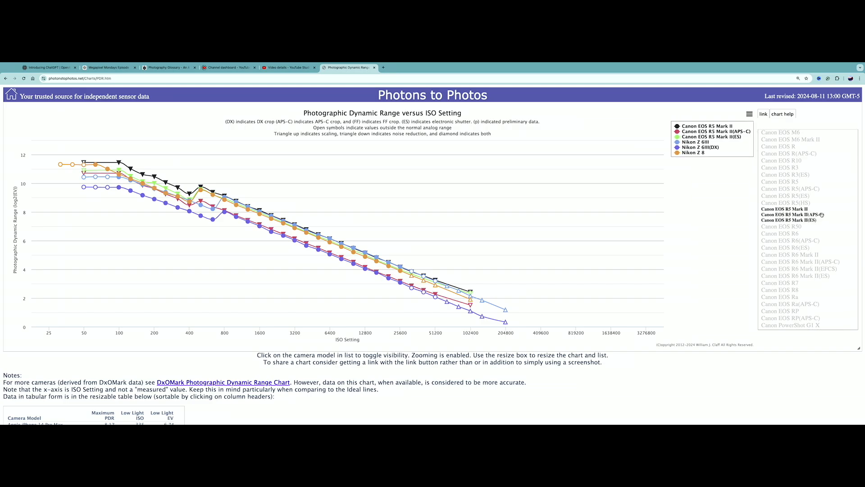
pyautogui.click(789, 215)
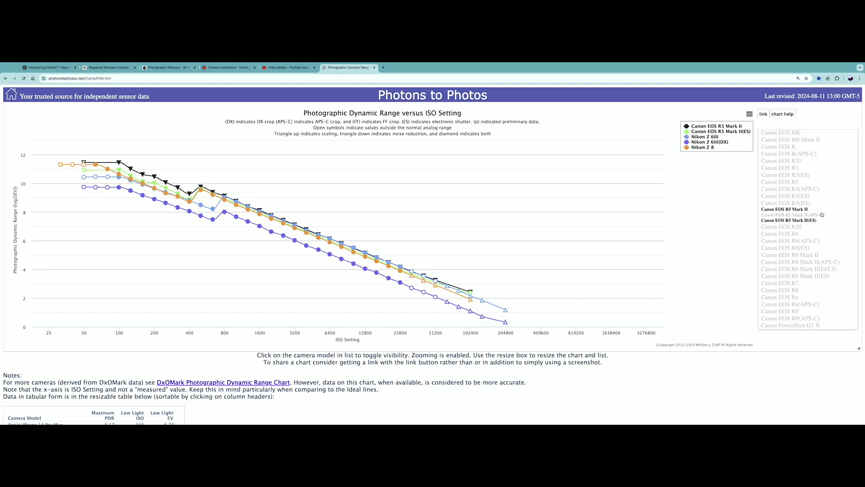
pyautogui.click(788, 215)
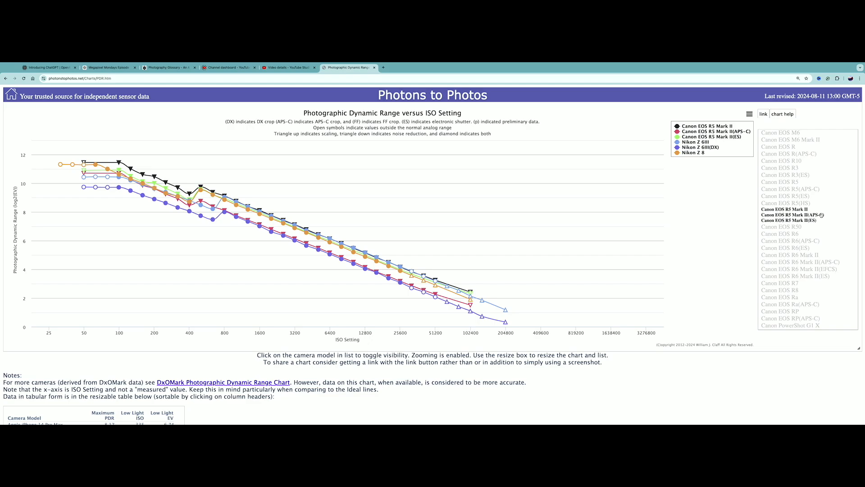
pyautogui.click(791, 214)
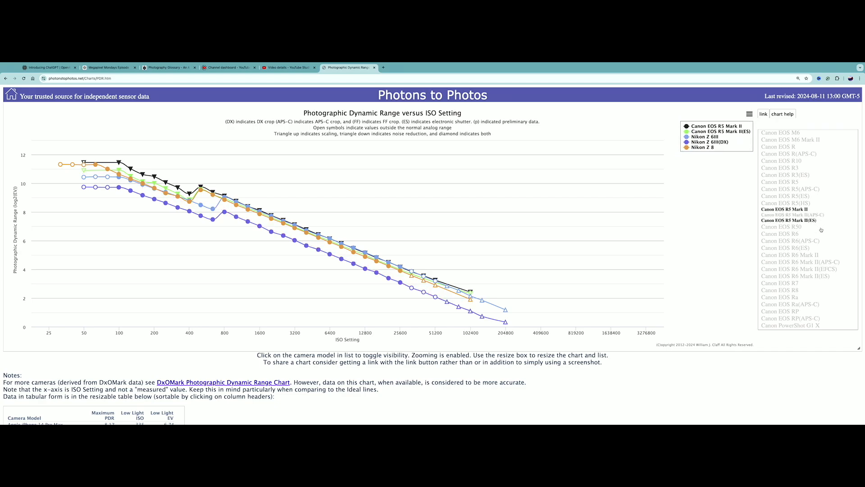
# Add the Sony ILCE-9M2 curve to compare with the two Canon EOS R5 Mark II curves
pyautogui.scroll(-3)
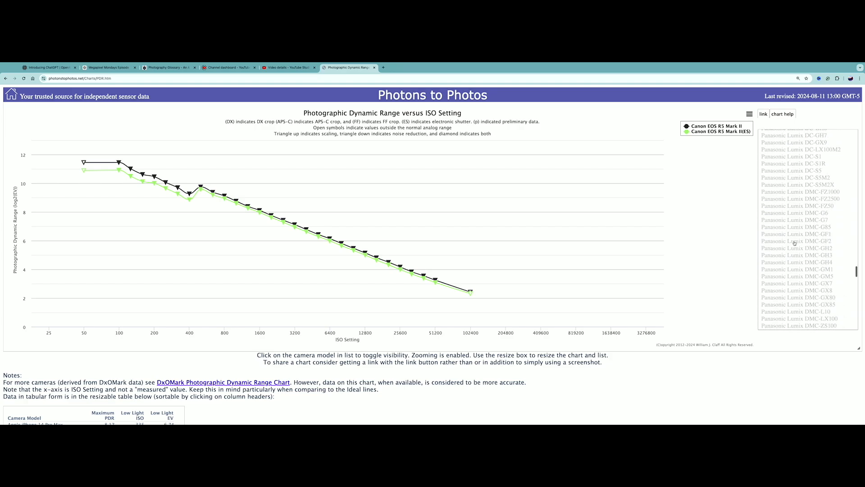
pyautogui.scroll(-3)
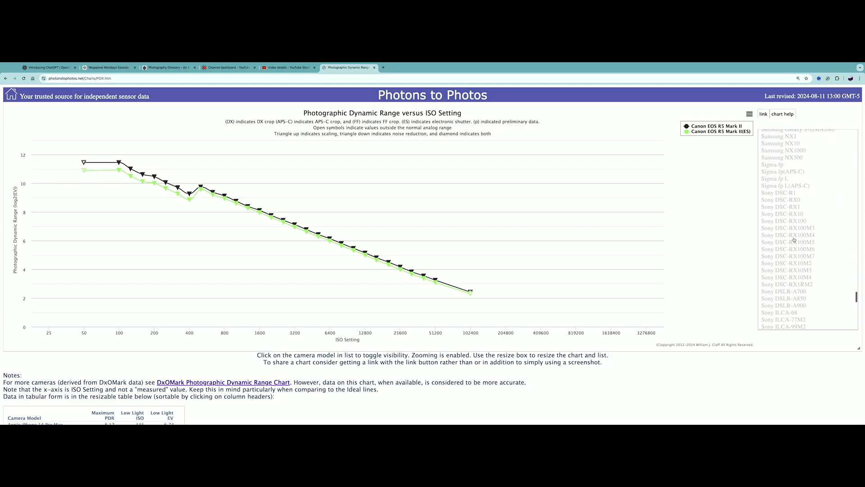
pyautogui.scroll(-3)
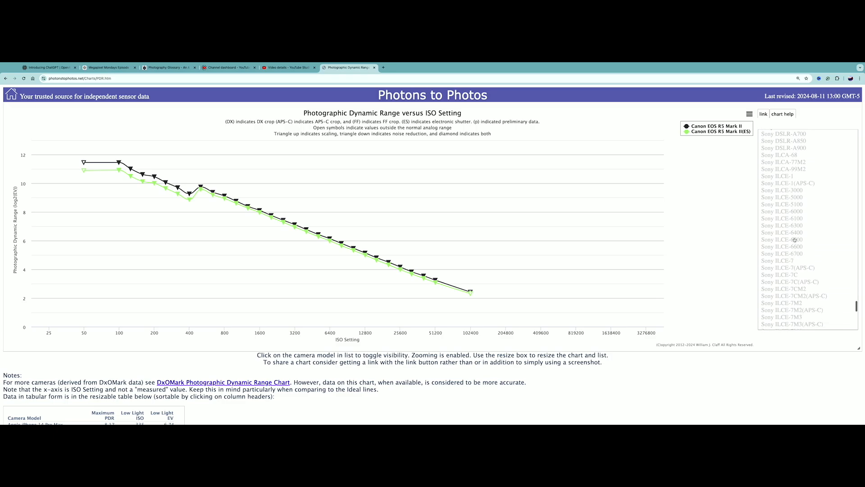
pyautogui.scroll(-3)
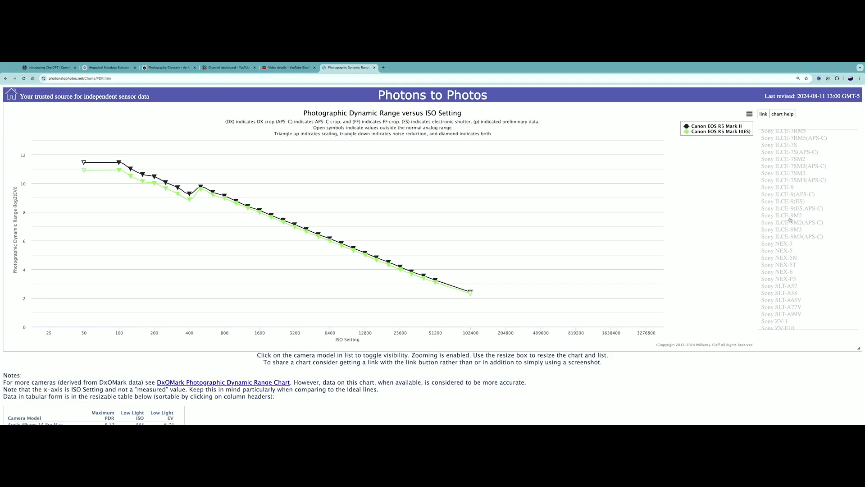
pyautogui.click(779, 214)
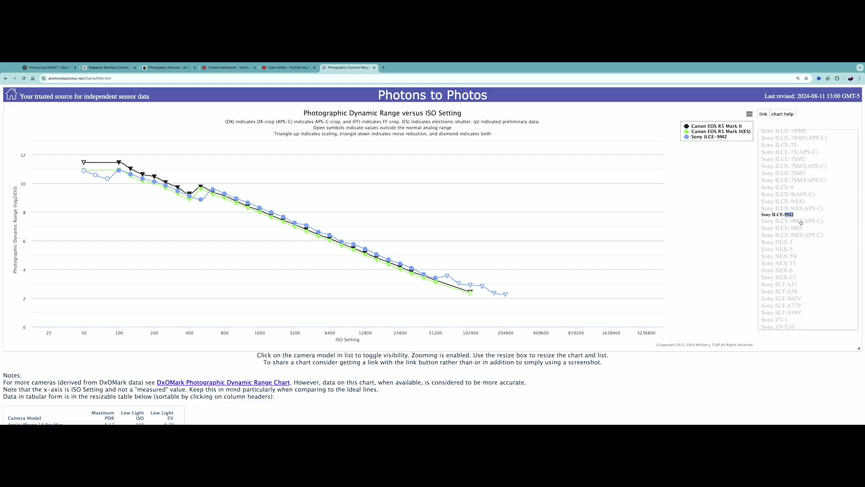
pyautogui.click(781, 214)
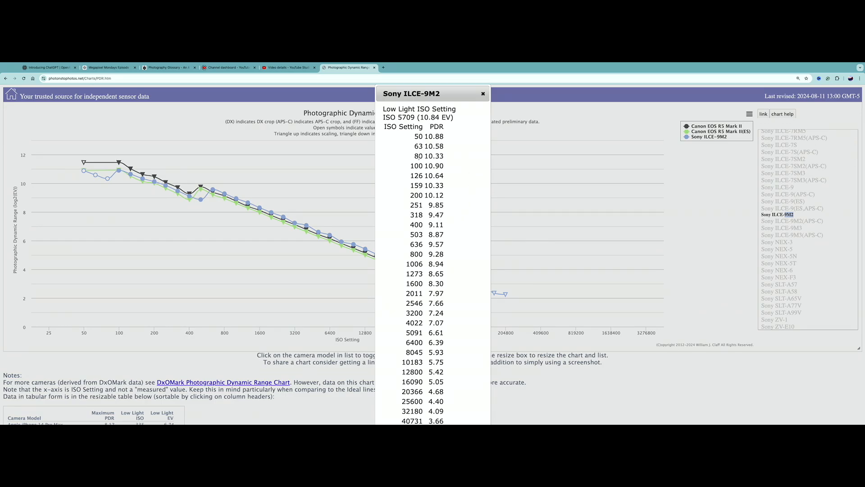
pyautogui.moveTo(454, 202)
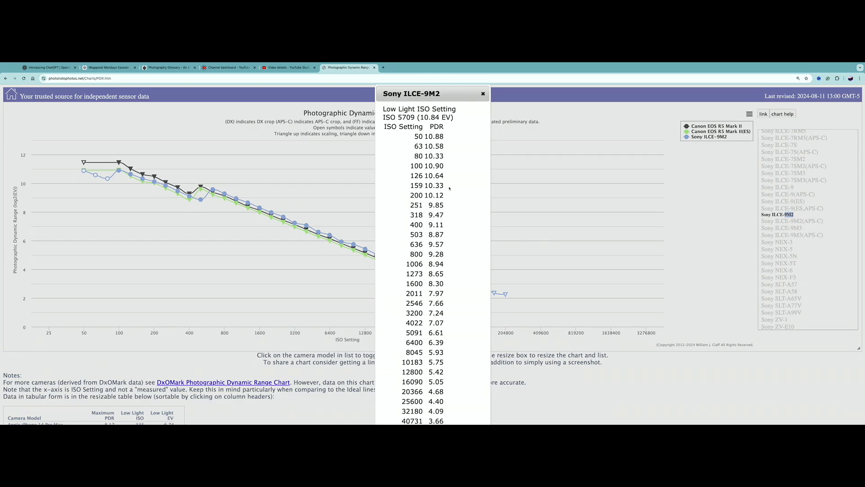
pyautogui.moveTo(443, 174)
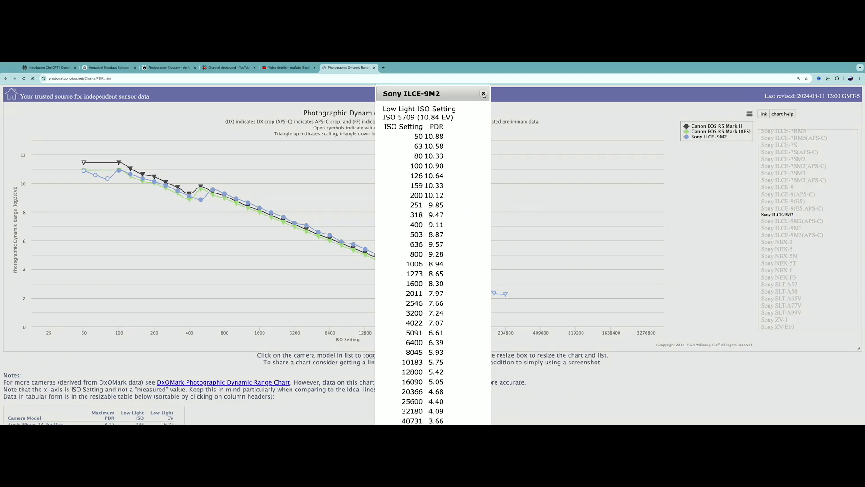
pyautogui.click(483, 94)
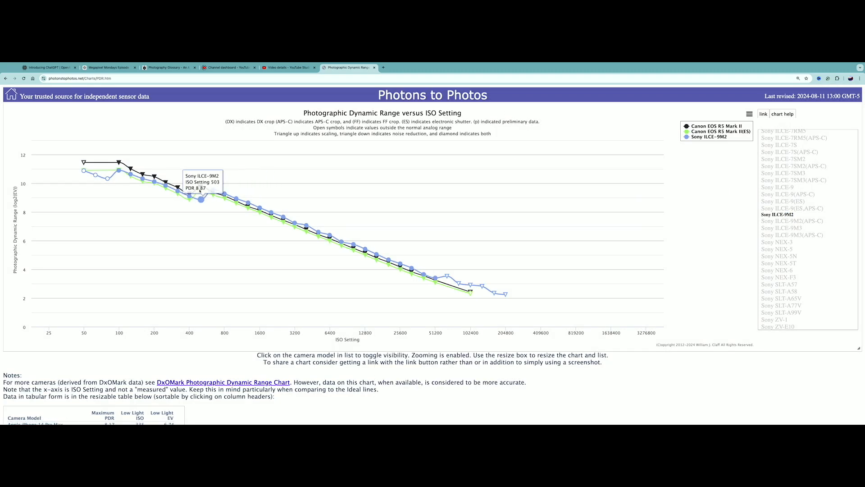
pyautogui.moveTo(425, 268)
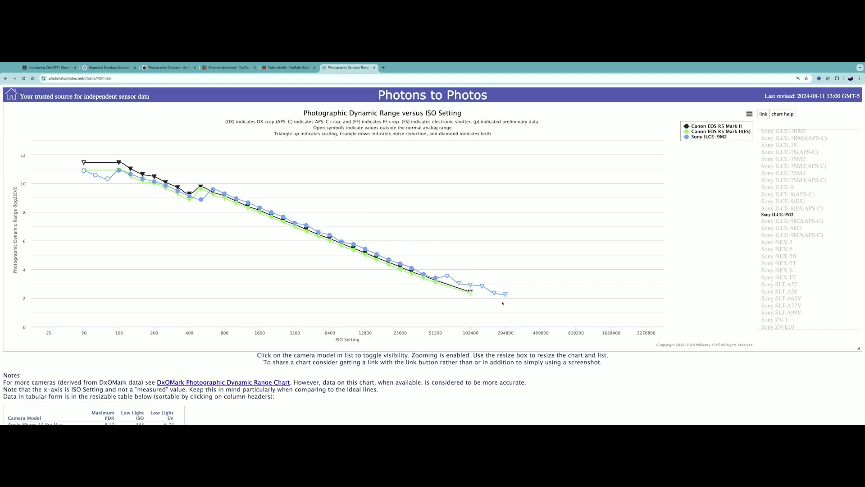
pyautogui.moveTo(542, 294)
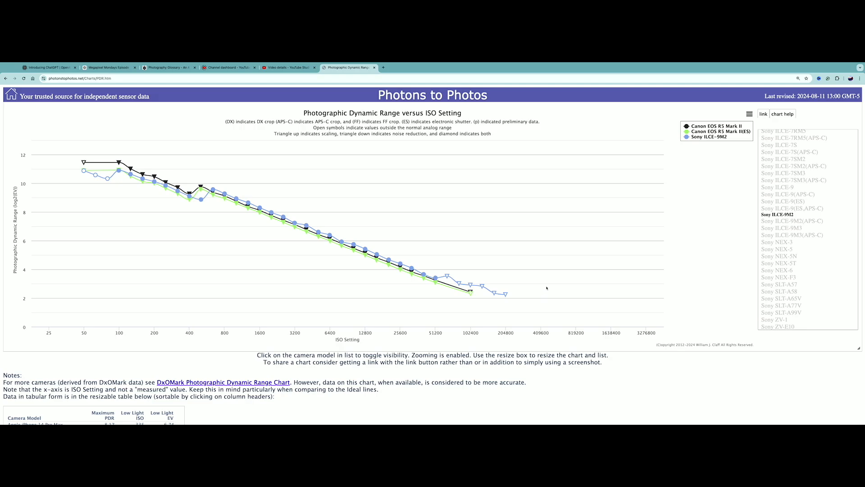
pyautogui.scroll(-3)
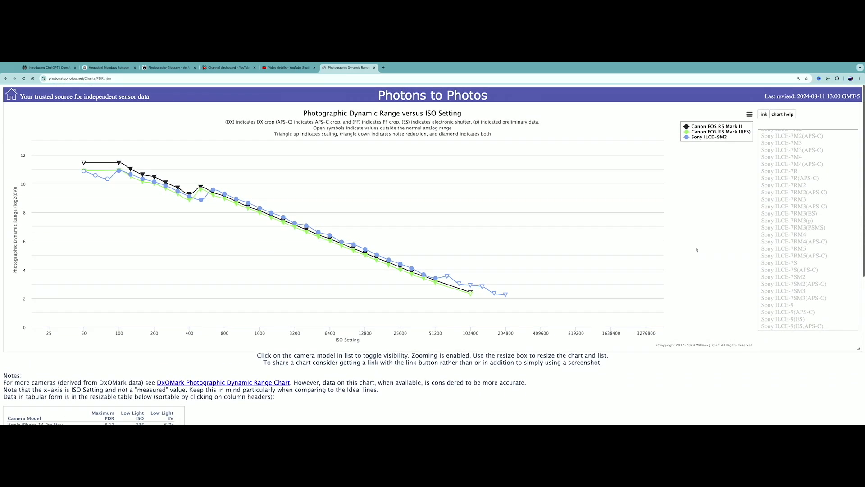
pyautogui.scroll(-3)
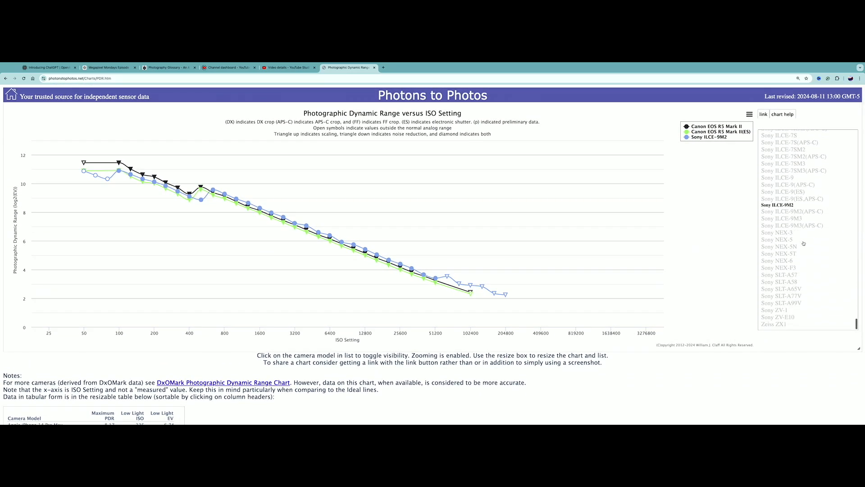
pyautogui.scroll(-3)
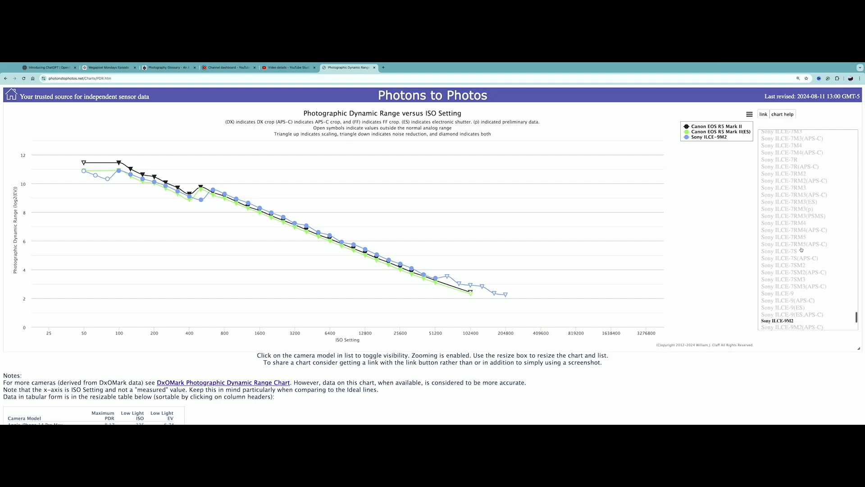
pyautogui.scroll(-3)
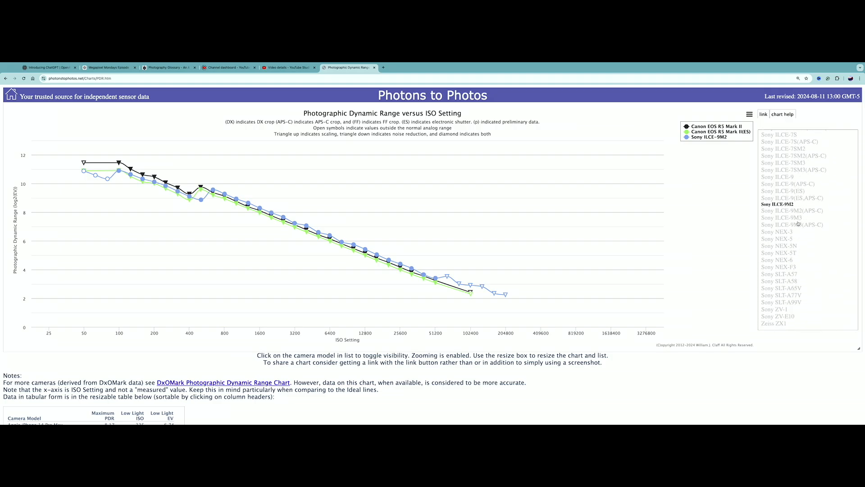
pyautogui.scroll(-3)
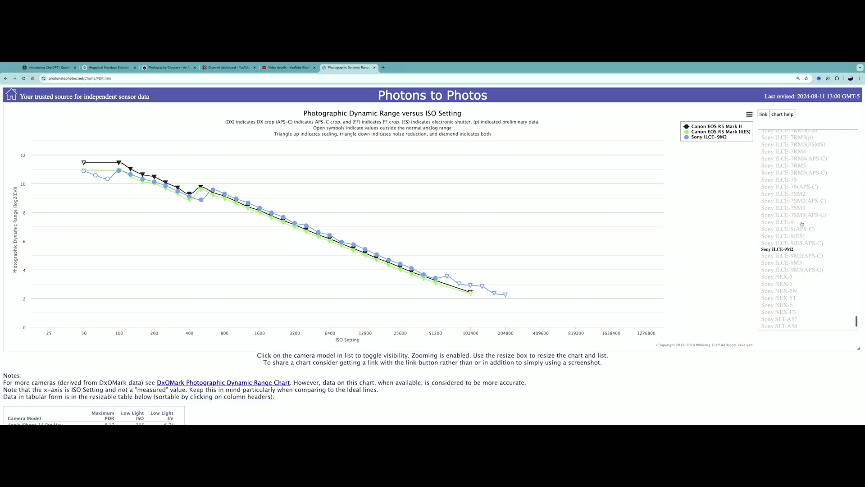
pyautogui.scroll(-3)
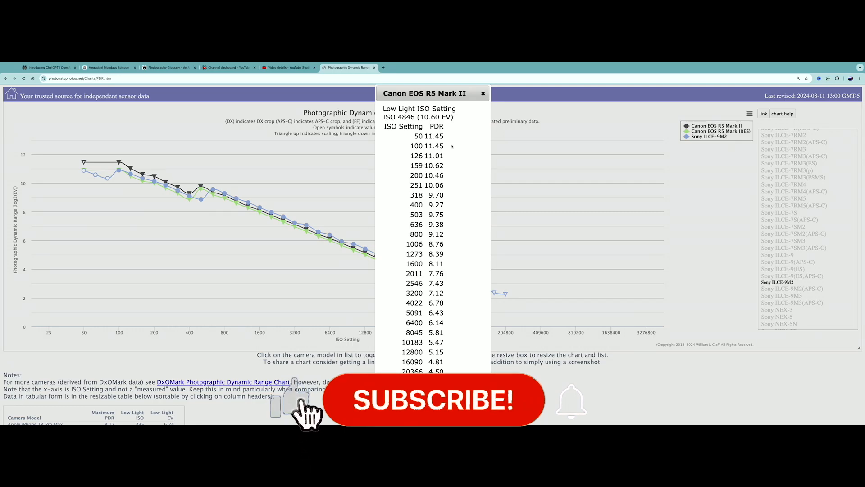
pyautogui.click(435, 400)
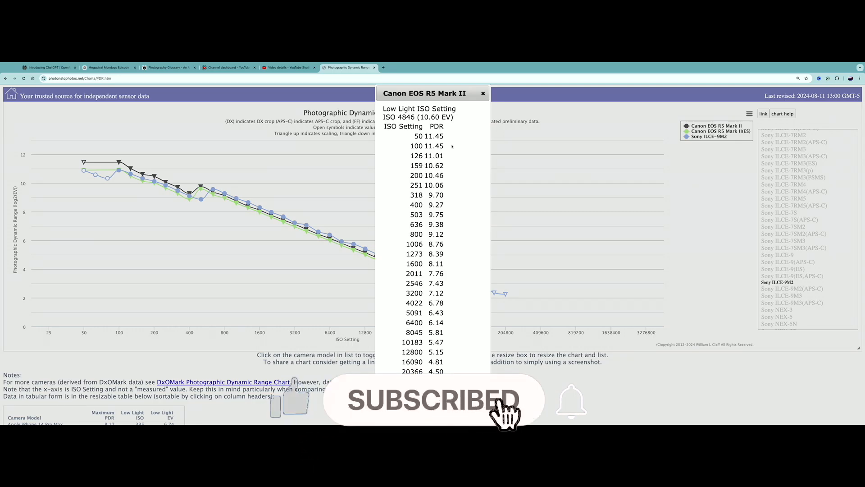